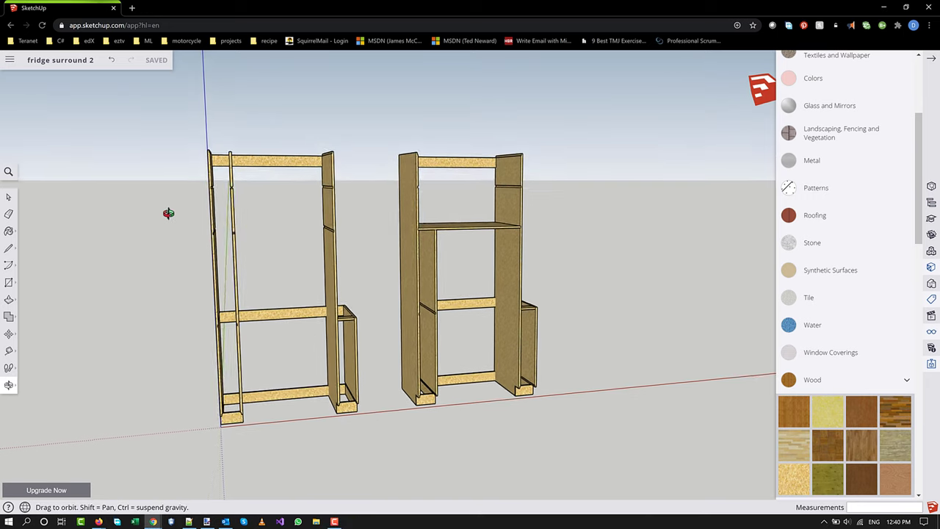
Orbit around both shelving frames to face them squarely, then view them from the other side
left_click_drag(168, 213, 174, 240)
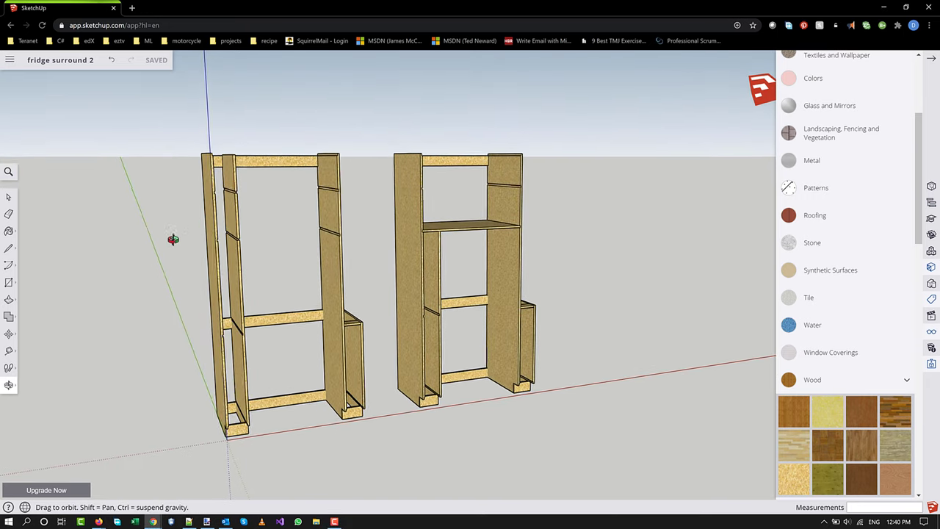
left_click_drag(174, 238, 341, 327)
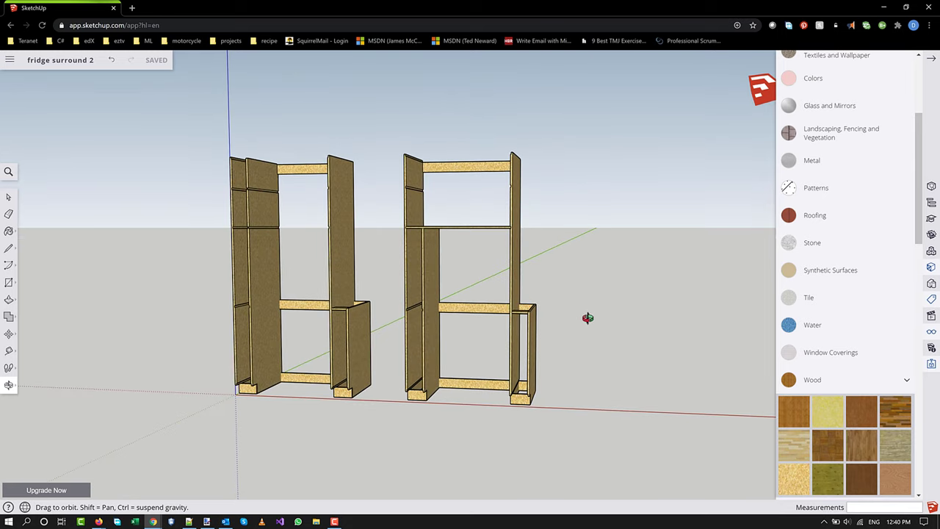
left_click_drag(588, 317, 502, 354)
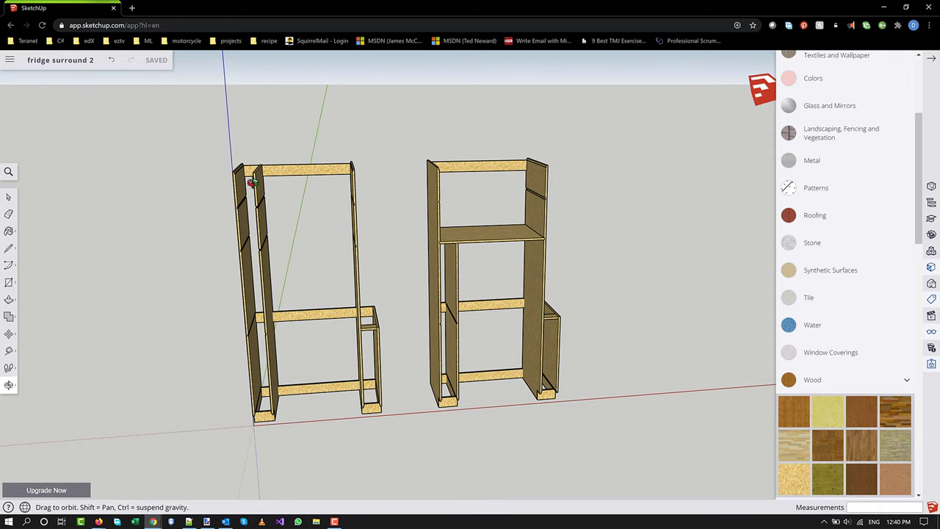
mouse_move(253, 215)
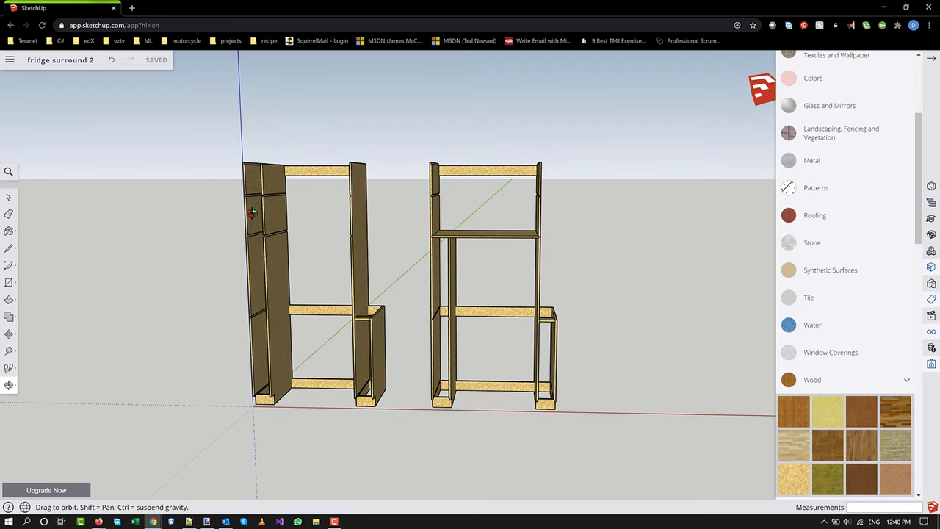
mouse_move(252, 214)
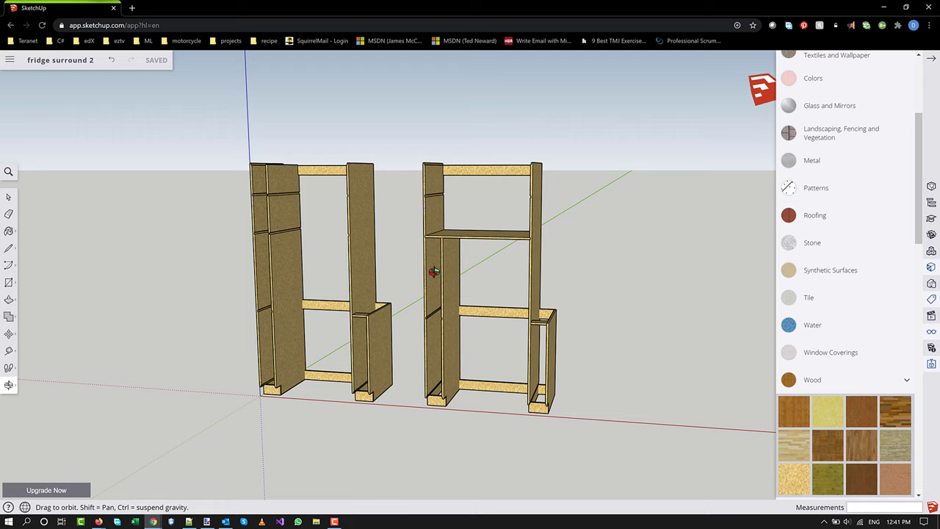
mouse_move(443, 268)
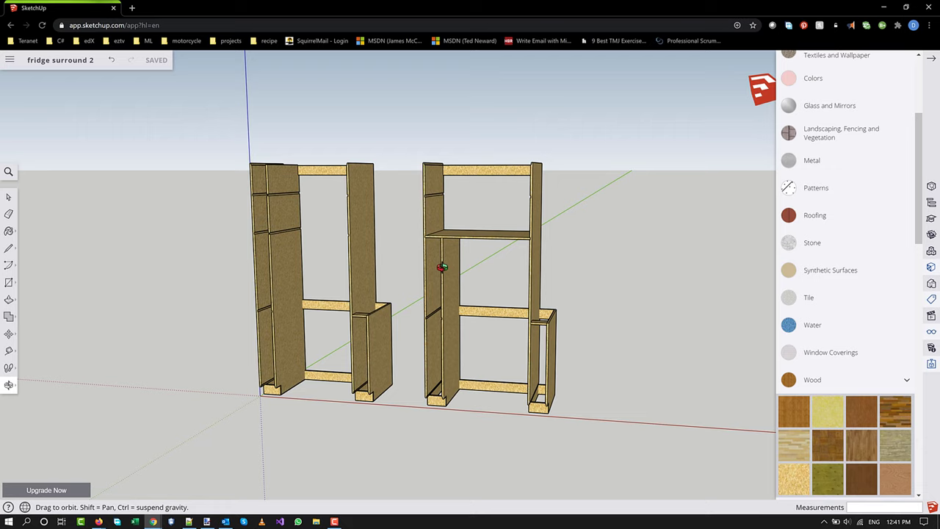
mouse_move(266, 206)
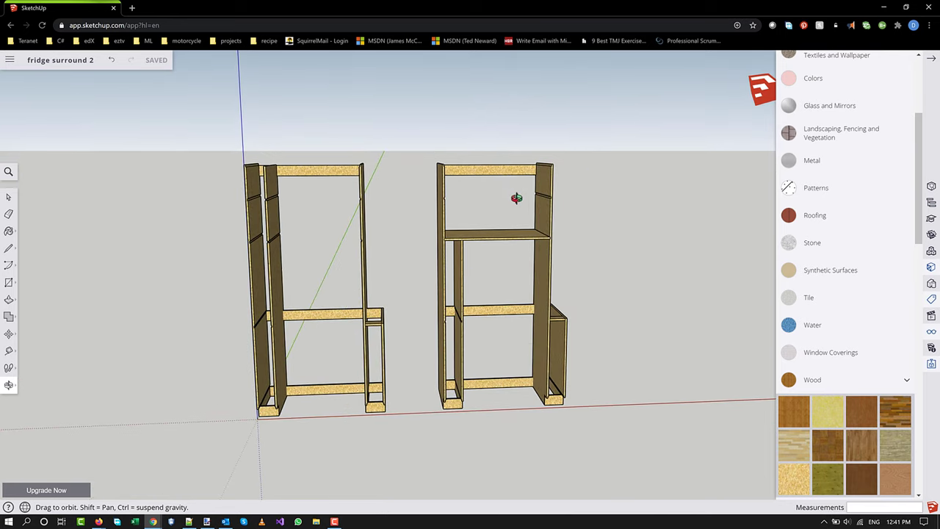
Orbit lower and to the side to compare both frames from a front-side angle
left_click_drag(517, 197, 388, 214)
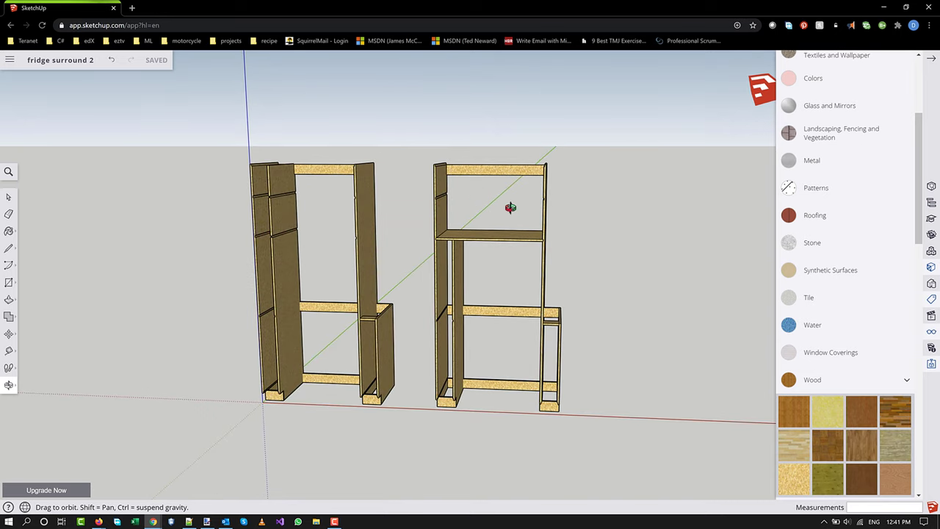
left_click_drag(511, 208, 562, 304)
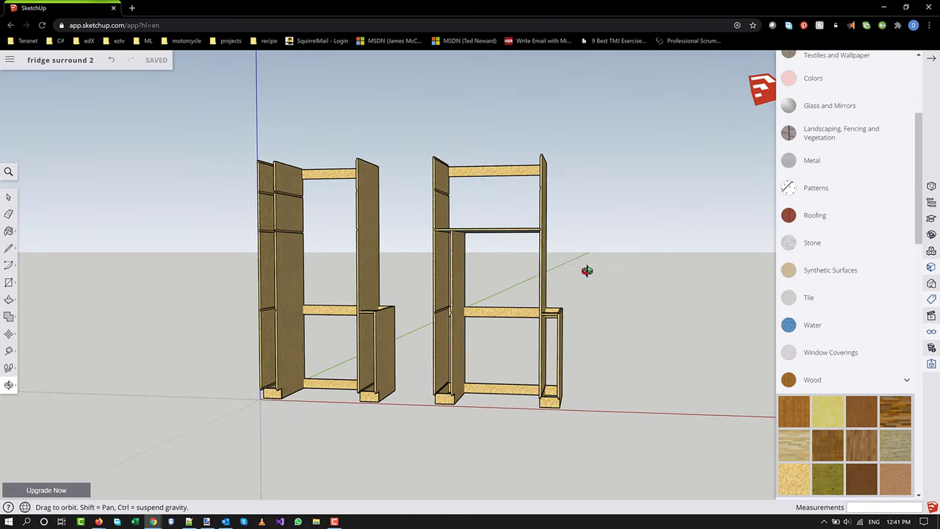
left_click_drag(588, 270, 535, 295)
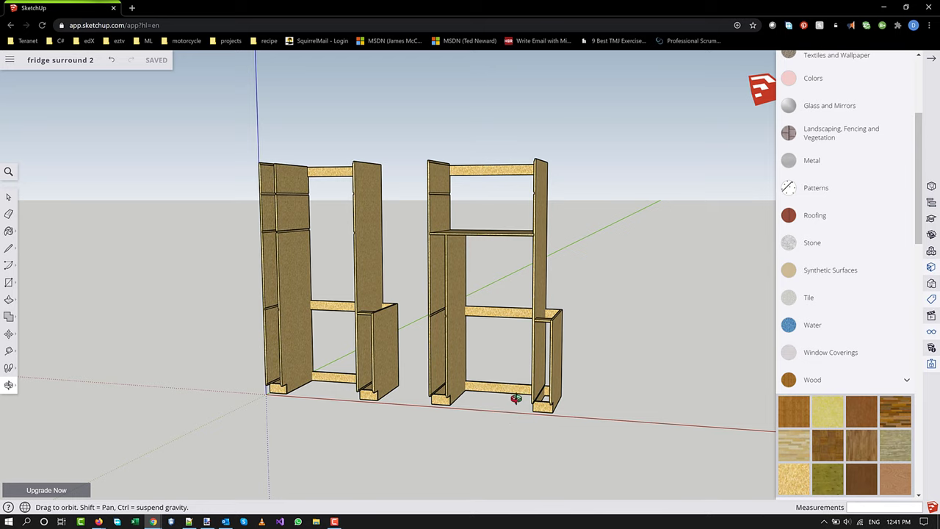
mouse_move(511, 335)
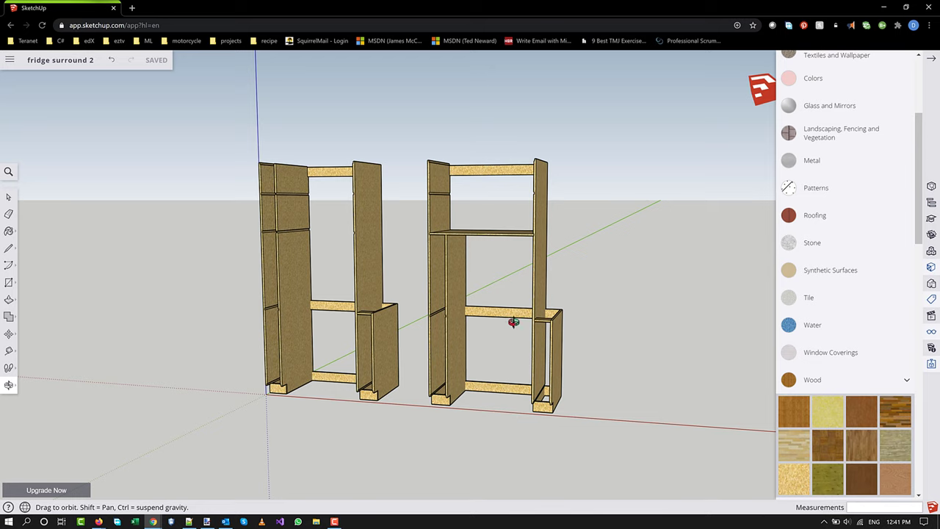